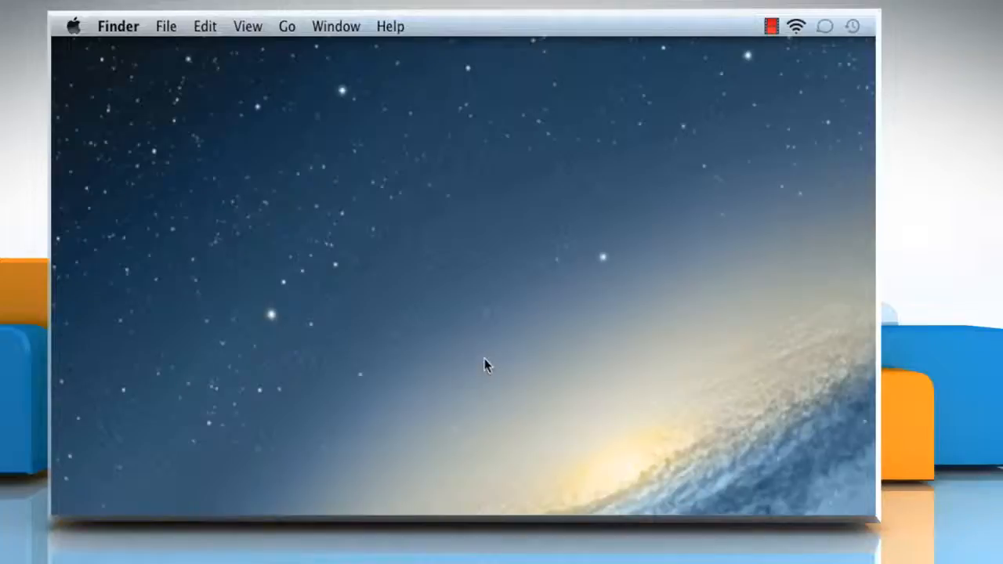
pyautogui.moveTo(128, 112)
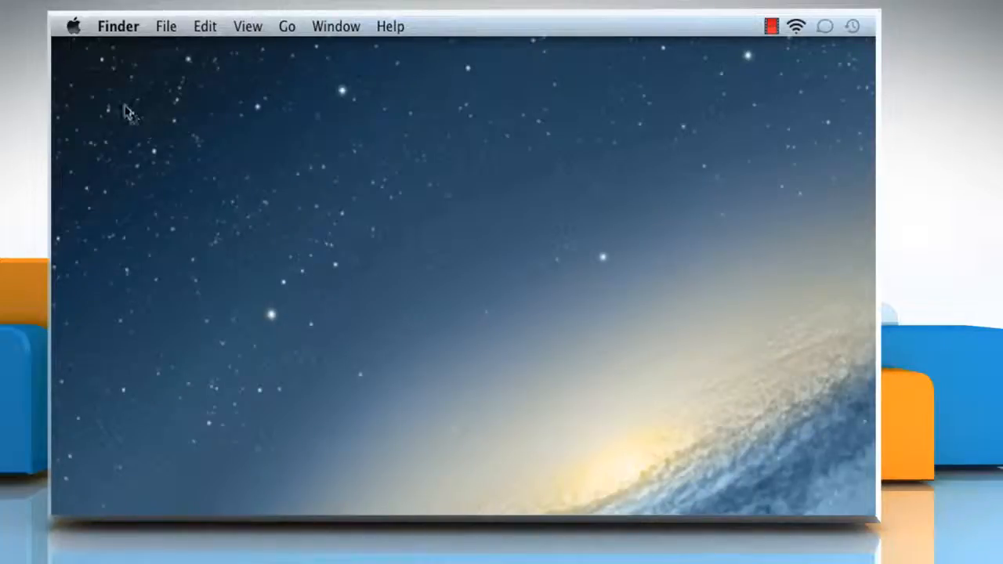
# - Bring up the Apple menu with its system-wide commands from the Finder menu bar
pyautogui.click(72, 25)
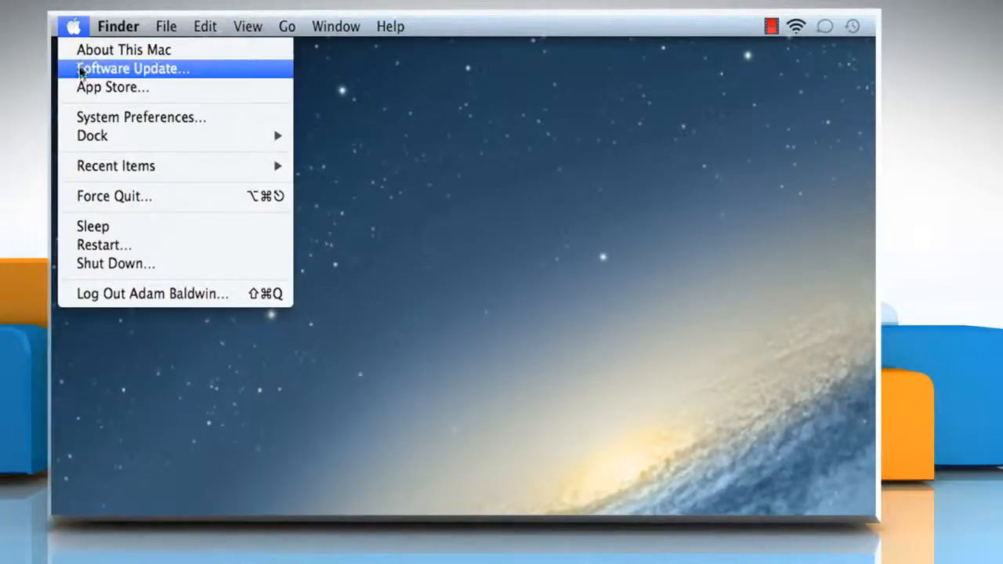
pyautogui.moveTo(141, 116)
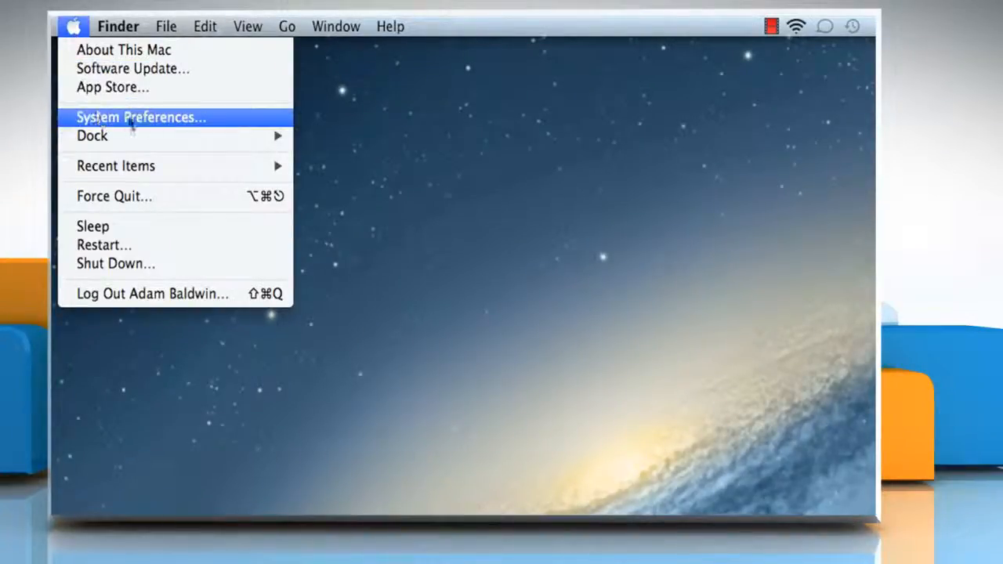
# - Launch System Preferences from the Apple menu and go to the Sharing pane
pyautogui.click(141, 116)
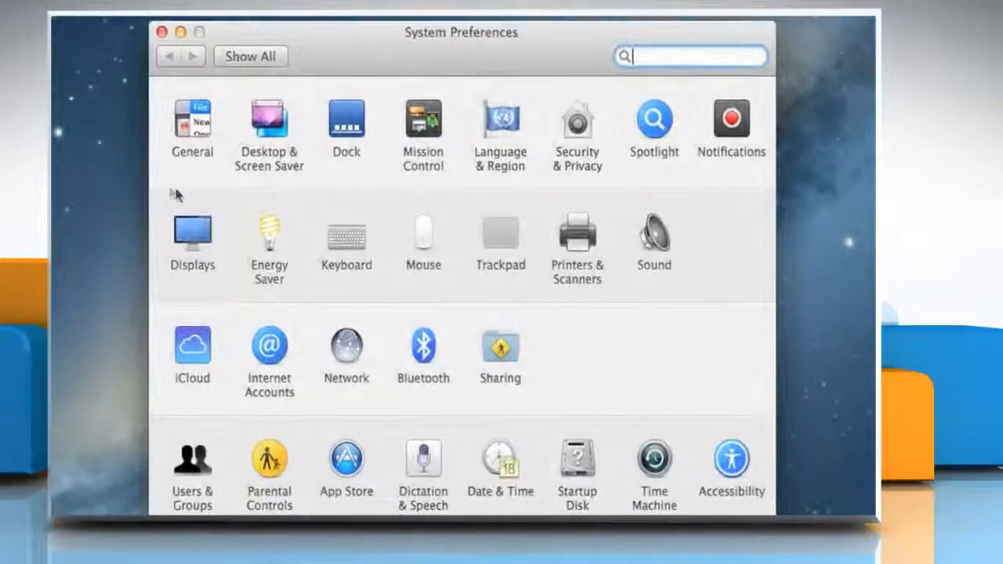
pyautogui.click(346, 345)
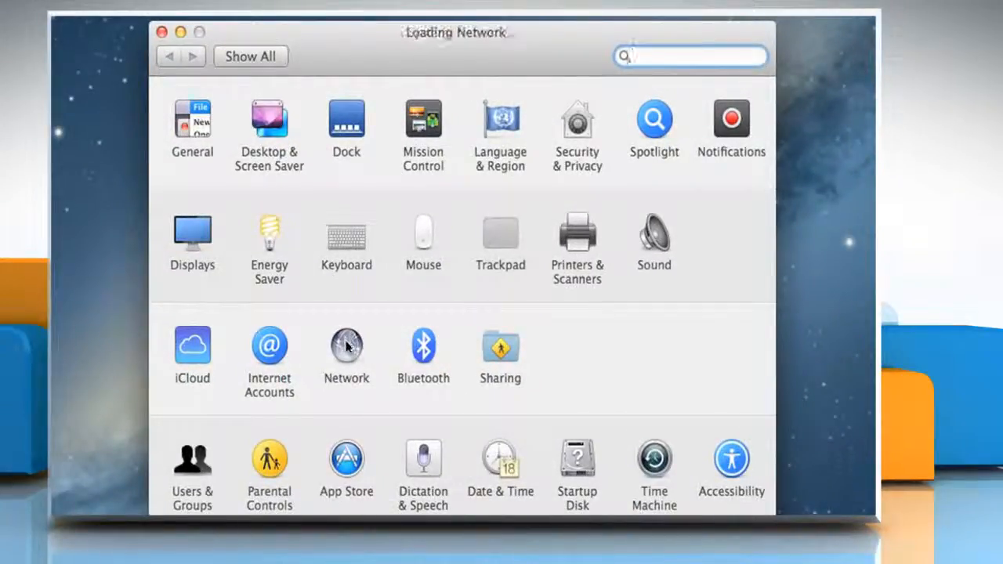
pyautogui.click(344, 346)
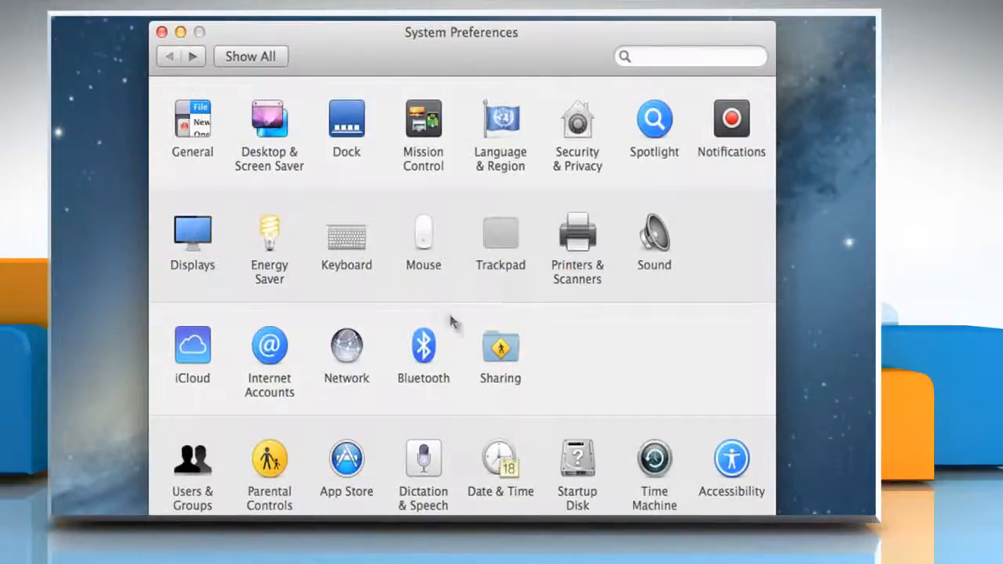
pyautogui.click(499, 345)
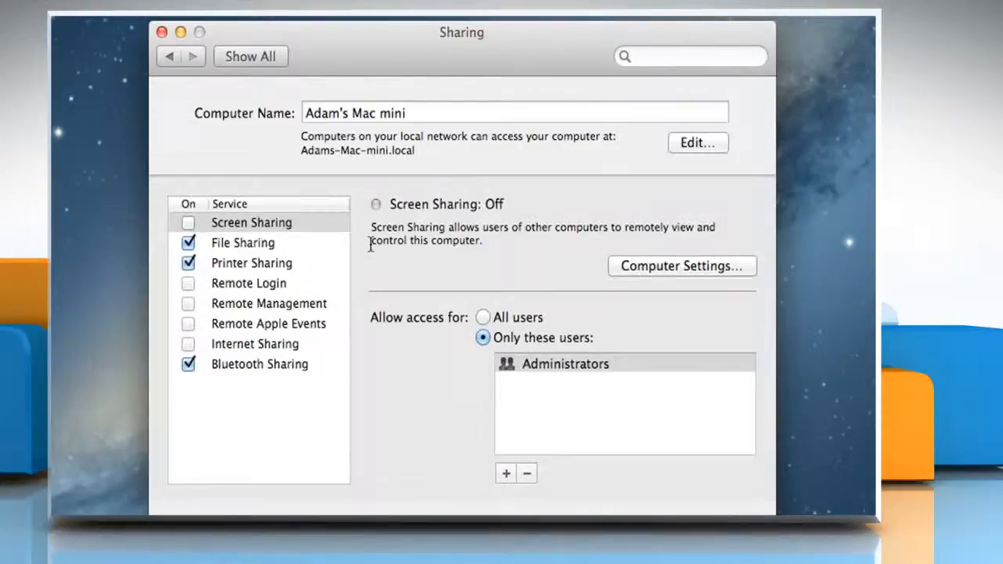
# - Choose Internet Sharing, share Ethernet to computers over Wi-Fi, and reach the Wi-Fi network settings
pyautogui.click(254, 344)
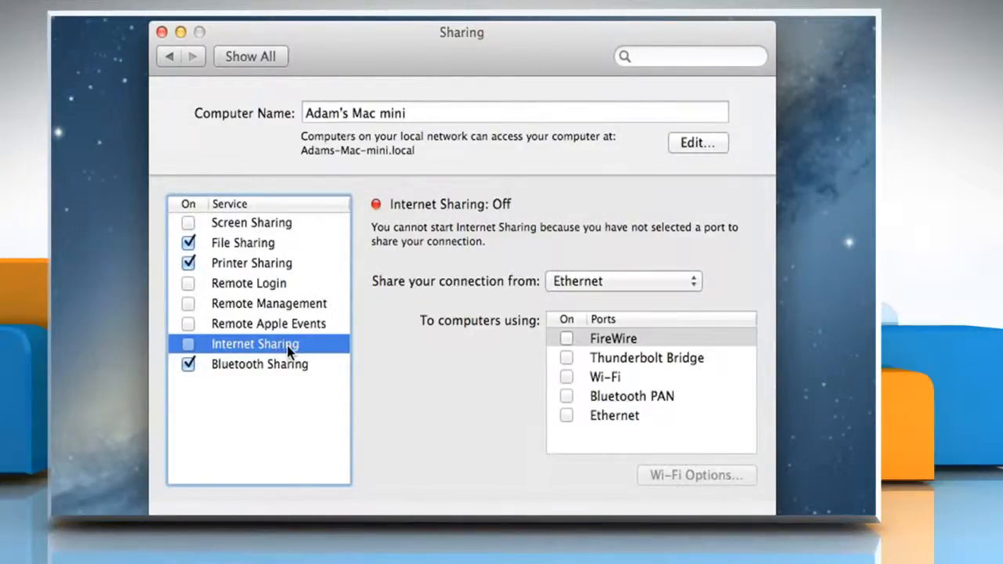
pyautogui.moveTo(533, 370)
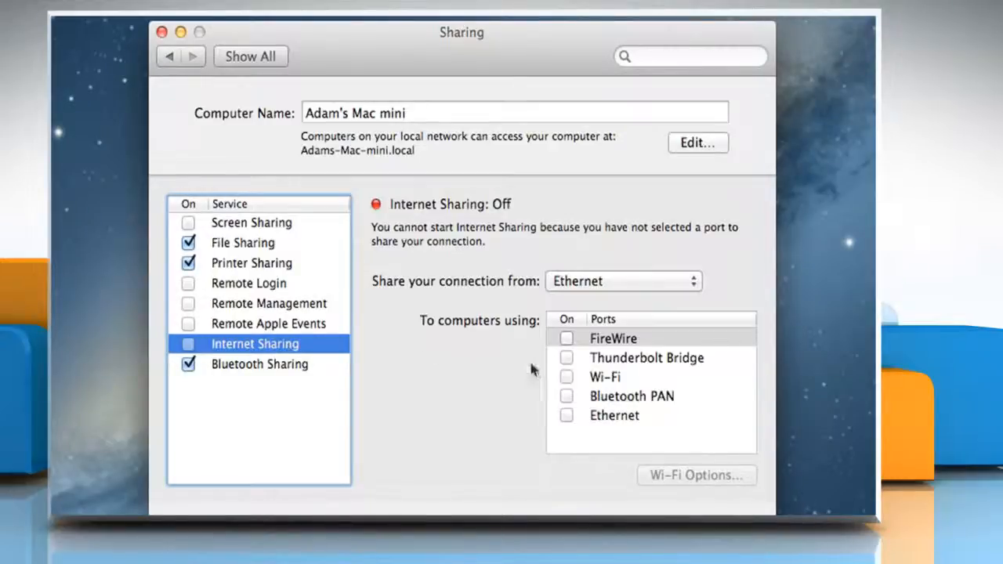
pyautogui.click(567, 376)
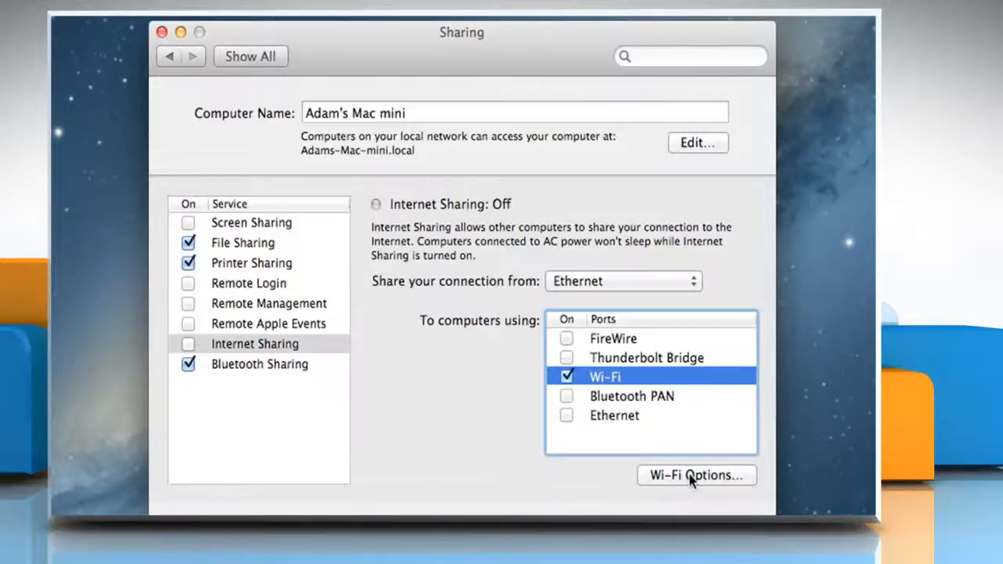
pyautogui.click(696, 476)
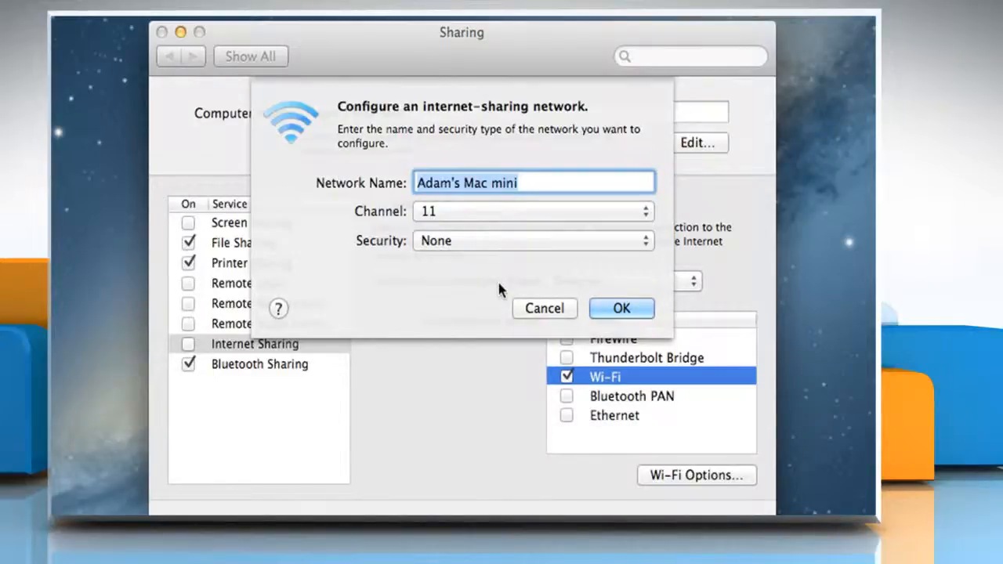
# - Set the shared Wi-Fi network's security to WPA2 Personal and enter its password
pyautogui.click(533, 242)
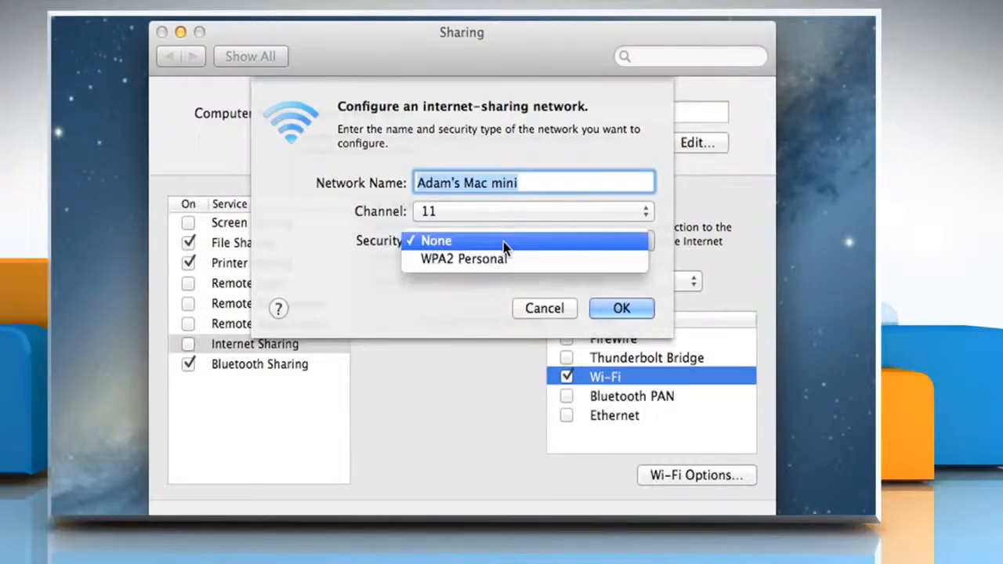
pyautogui.click(462, 258)
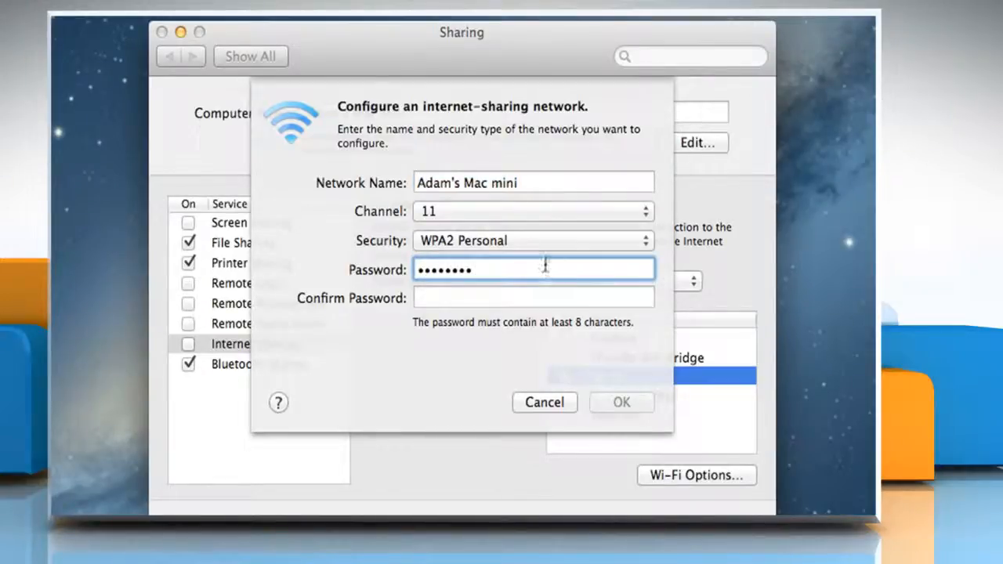
pyautogui.write('••••••••')
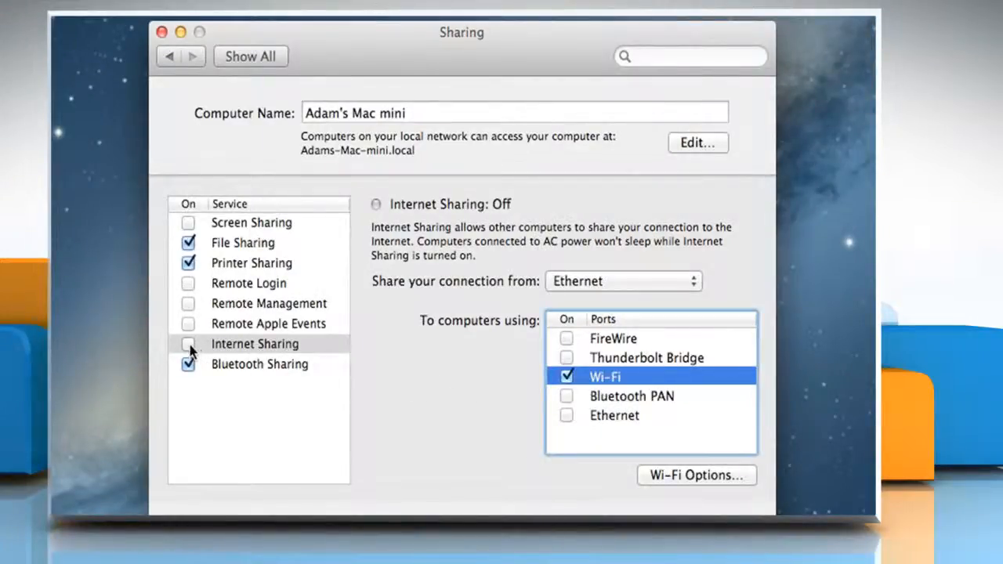
# - Switch Internet Sharing on and confirm Start in the alert
pyautogui.click(188, 344)
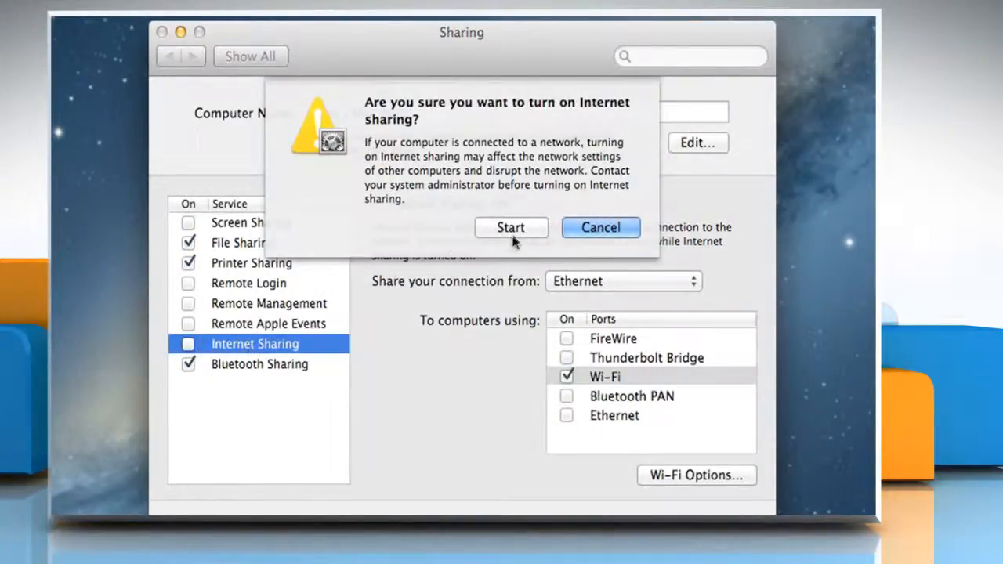
pyautogui.click(511, 227)
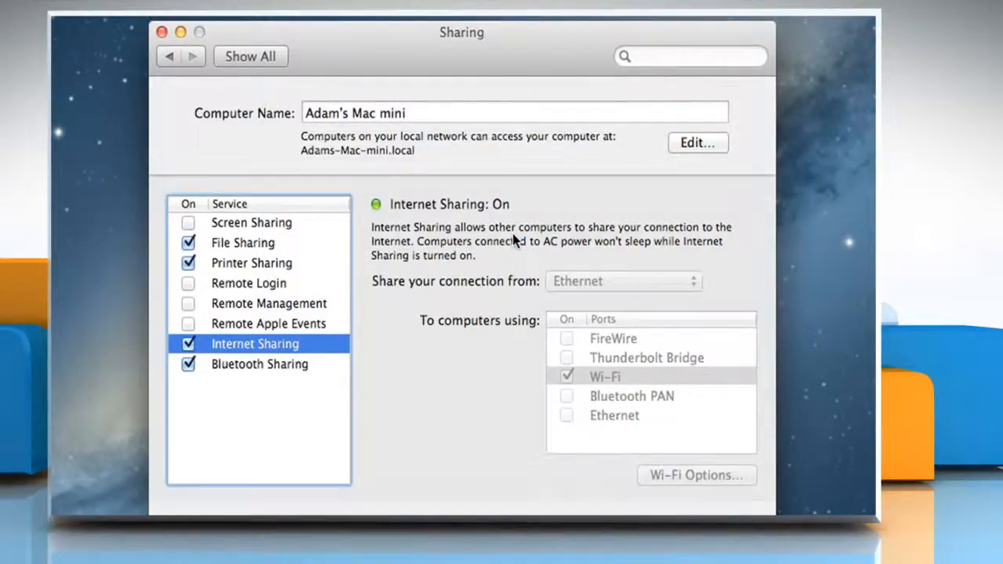
pyautogui.moveTo(439, 361)
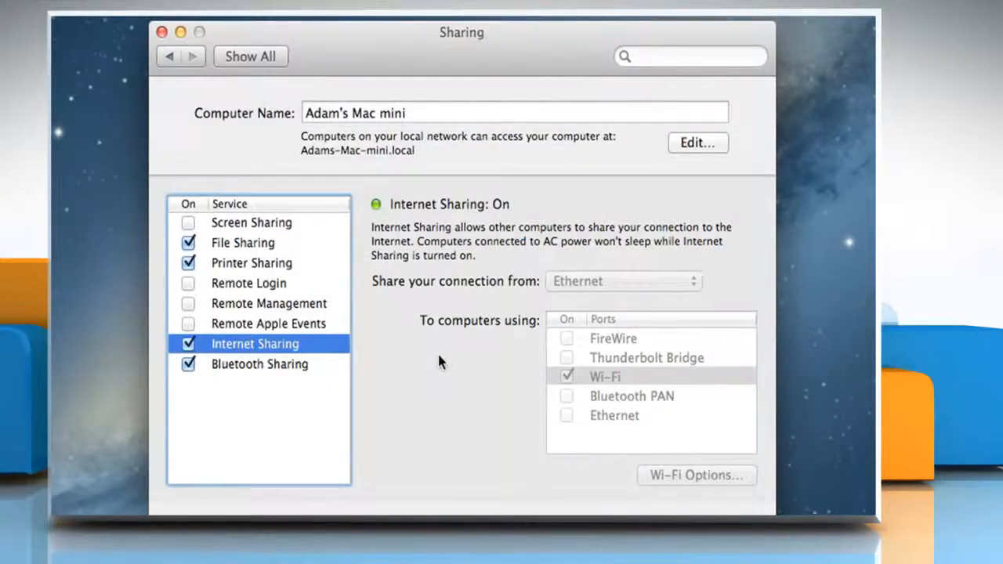
pyautogui.moveTo(447, 362)
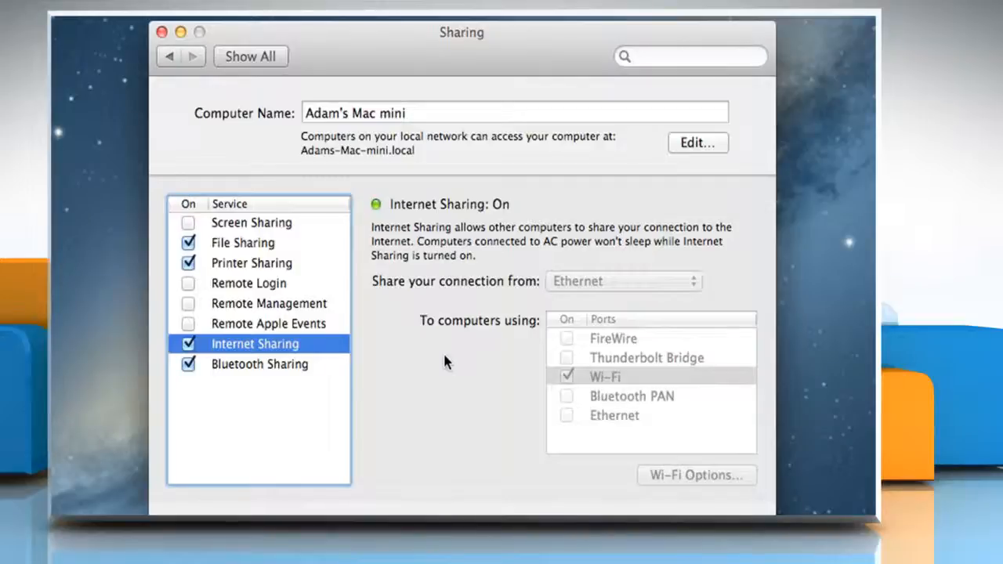